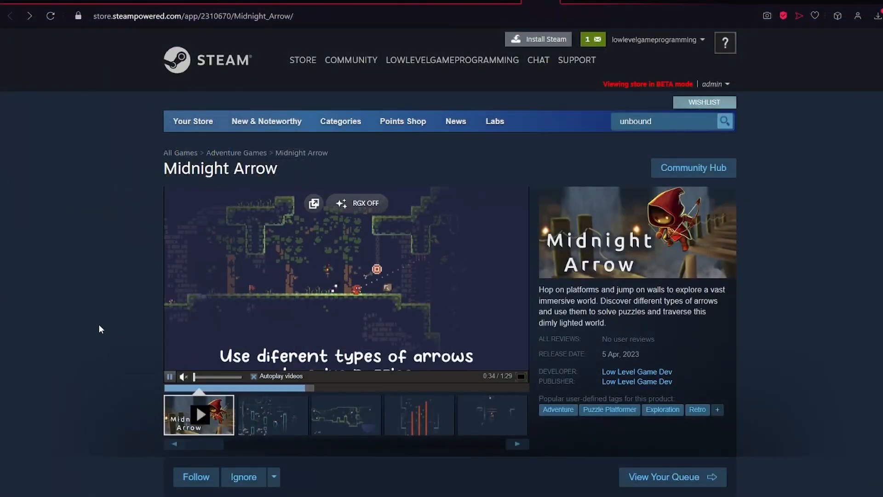
scroll("down", 3)
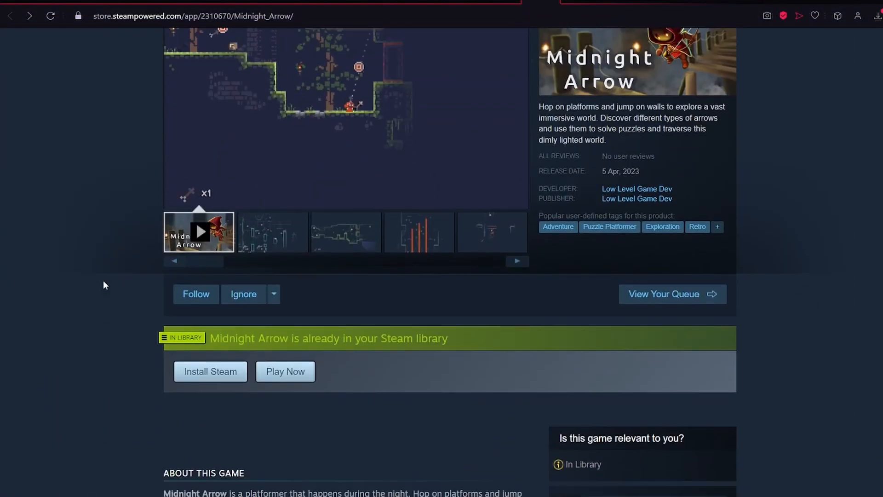
scroll("down", 3)
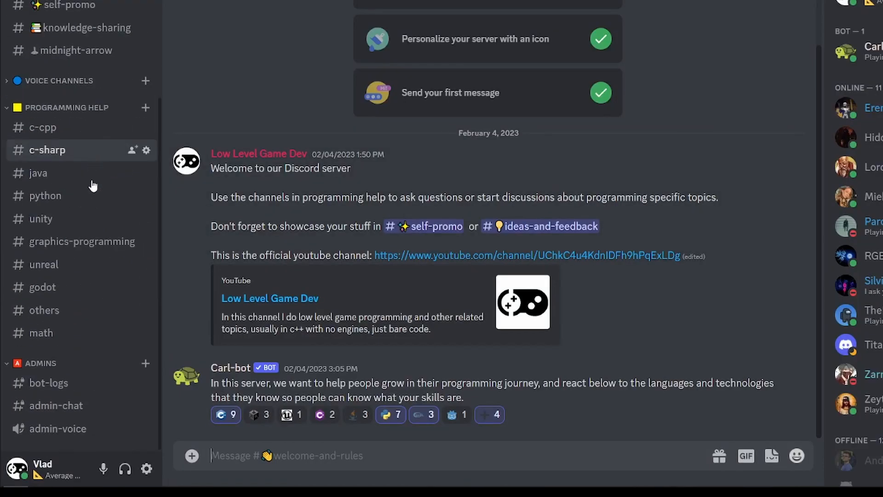
mouse_move(120, 107)
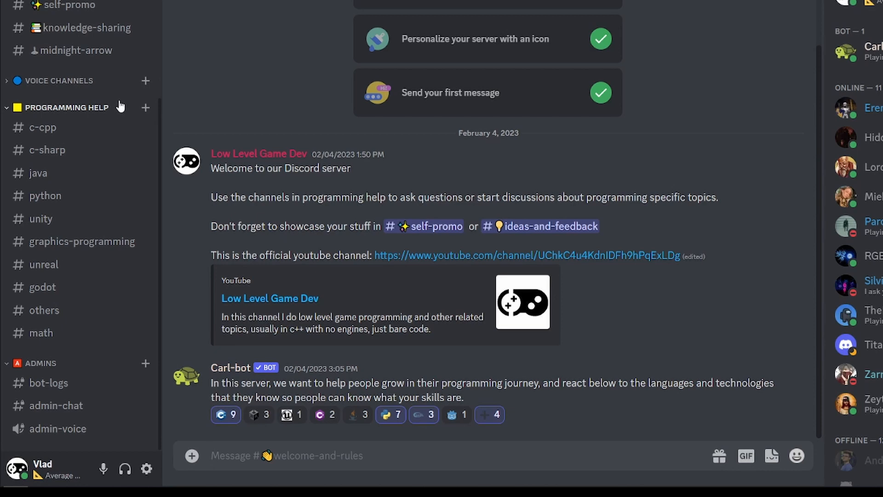
scroll("up", 3)
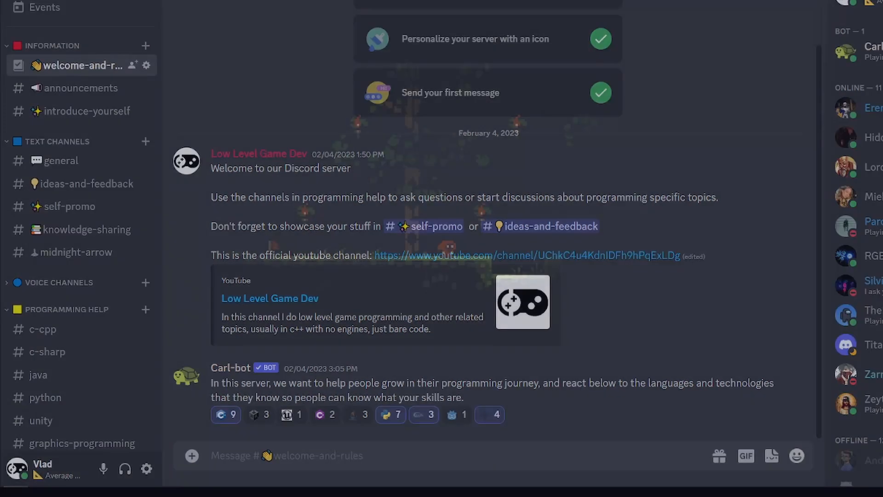